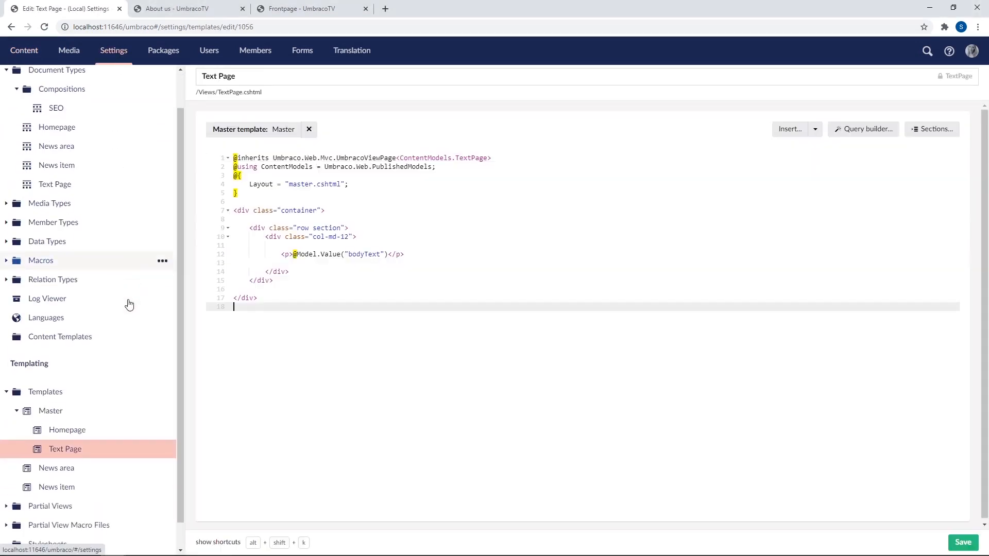
Step: Create a new template under Settings, name it 'Alt Template' and save it
scroll("down", 3)
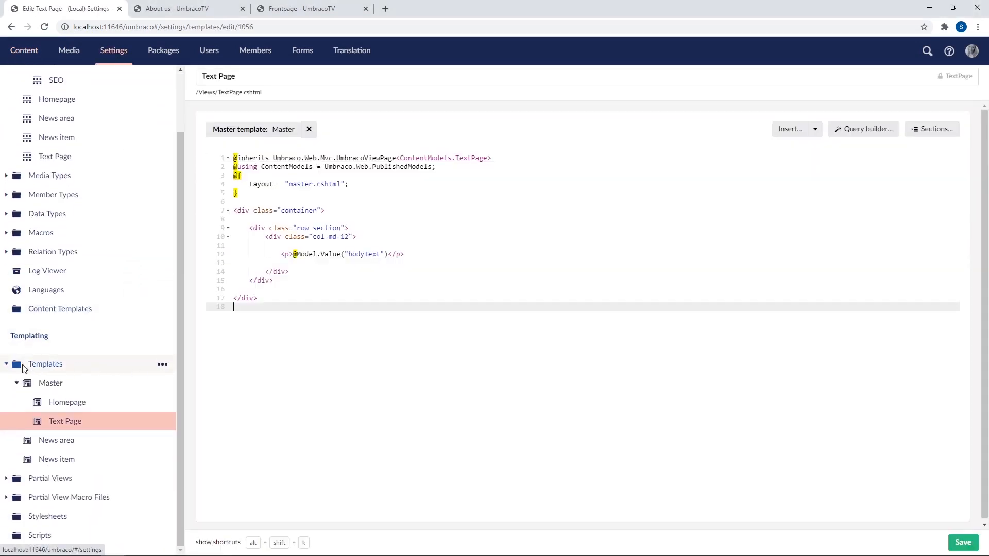
mouse_move(162, 364)
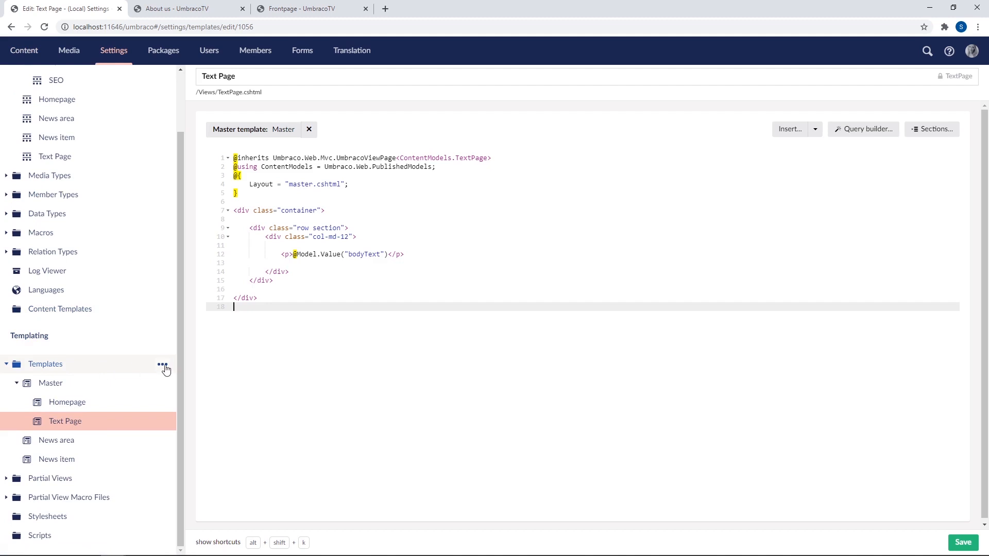
left_click(164, 363)
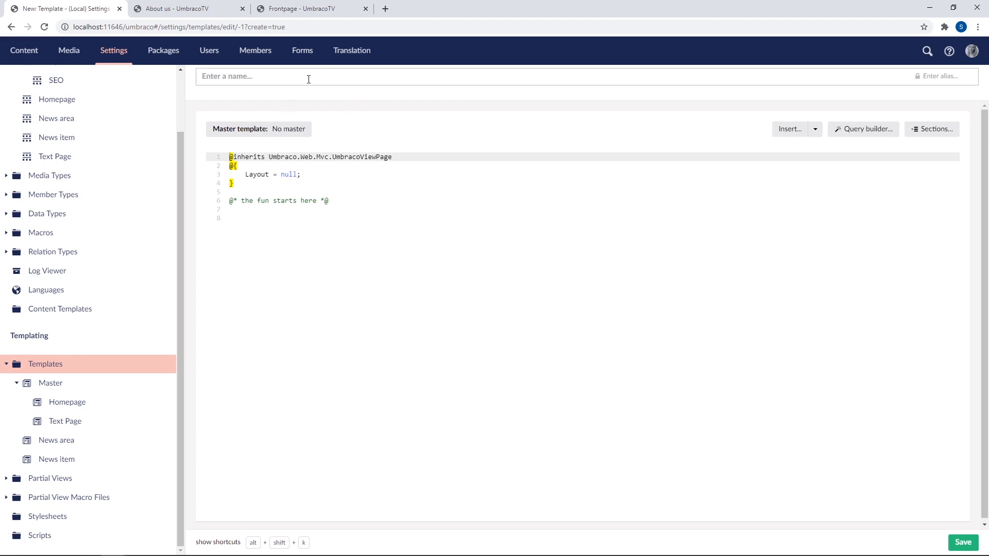
type("Alt Te")
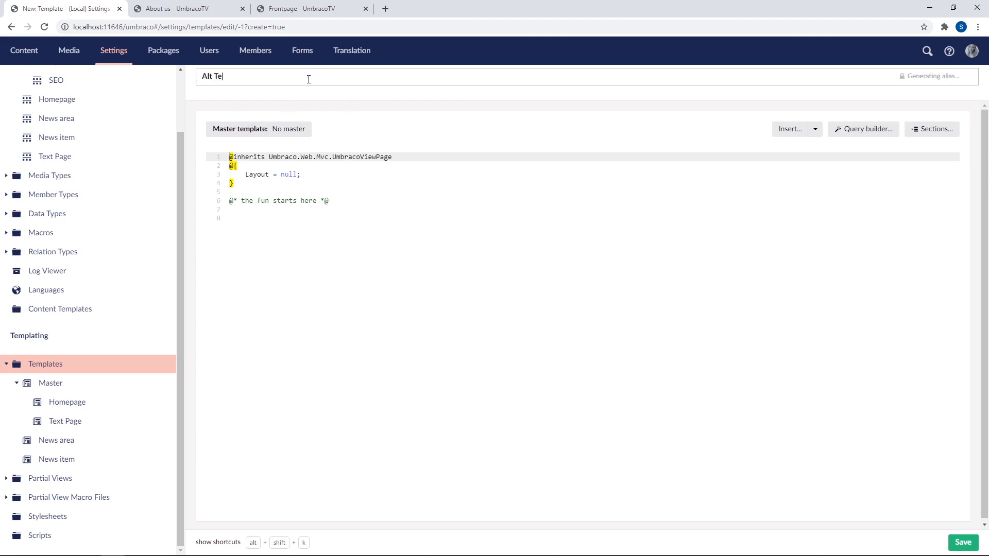
type("mplate")
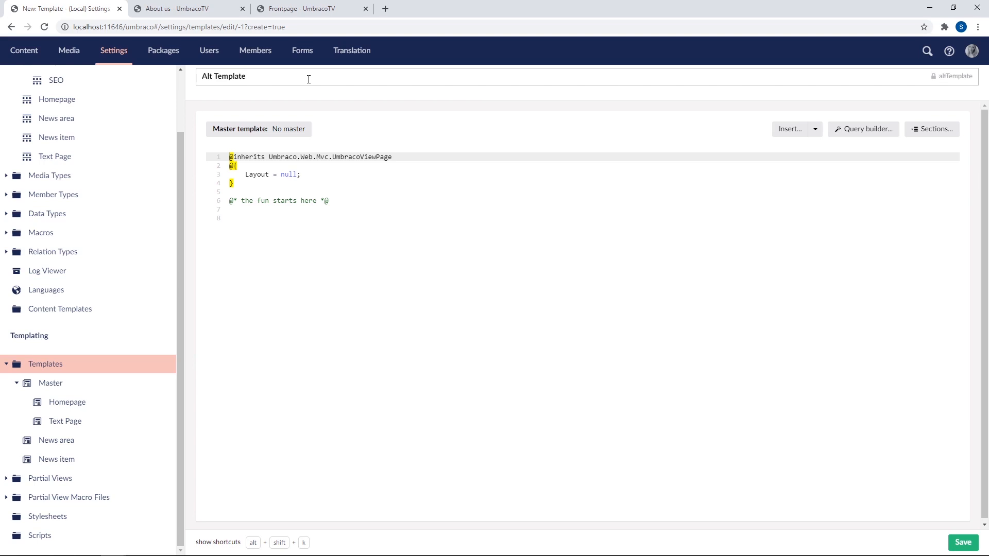
left_click(963, 543)
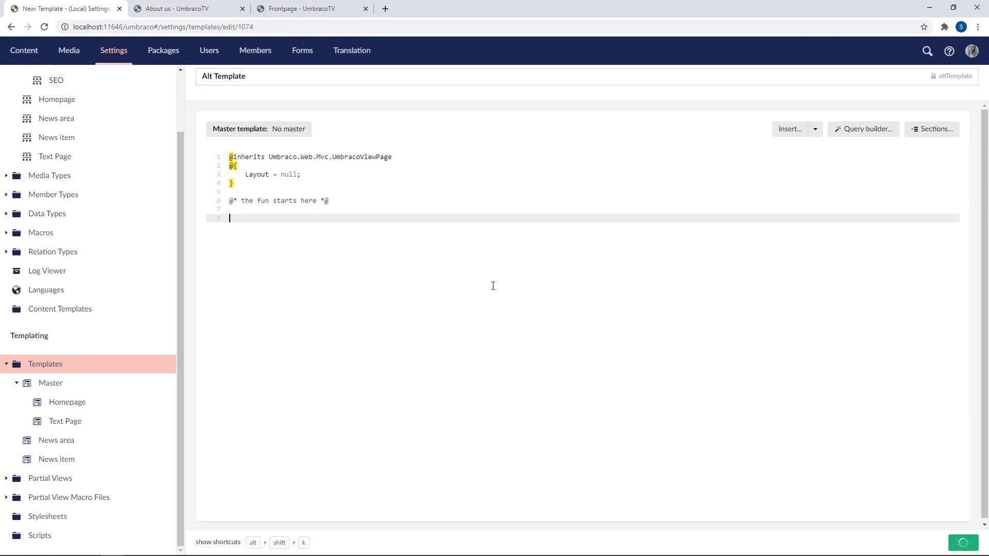
Step: Add <h1>Hello world!</h1> and <p>This is an alternative template.</p> to the markup and save
left_click(963, 543)
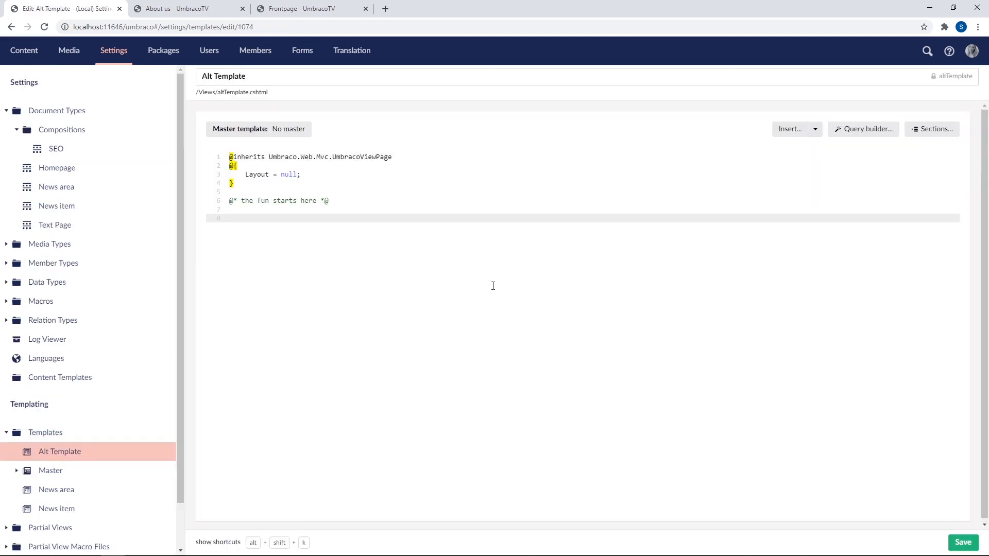
type("<h1>Hello</h1>")
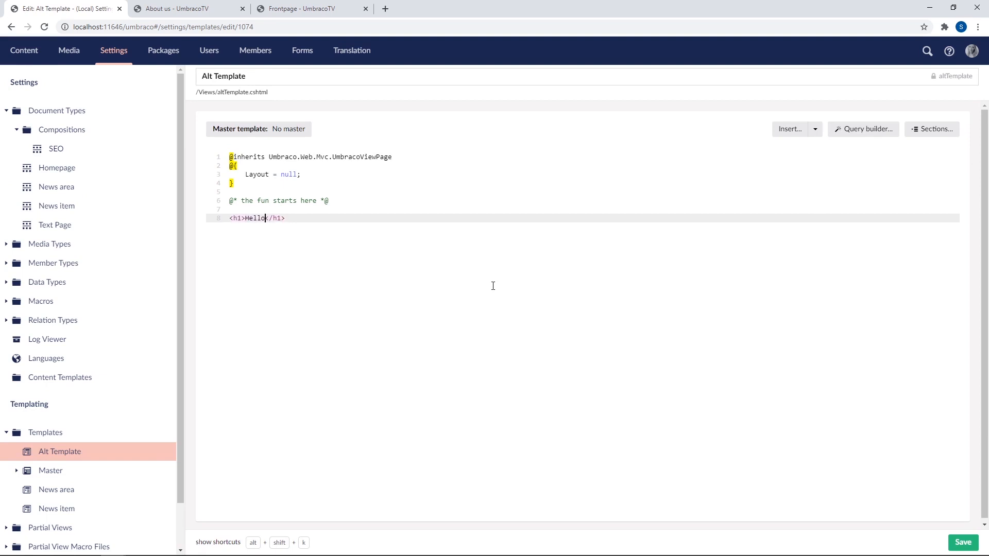
type("world!")
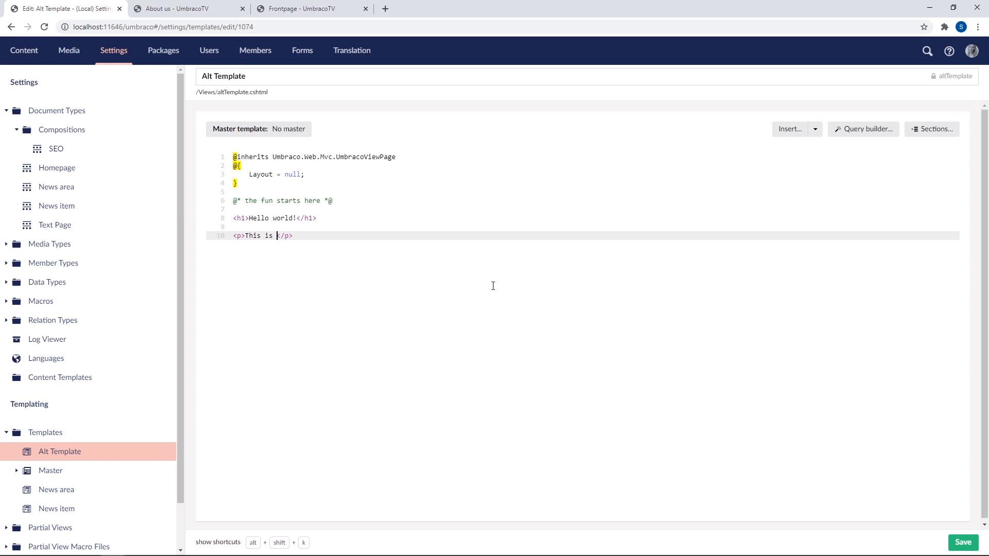
type("an alternative")
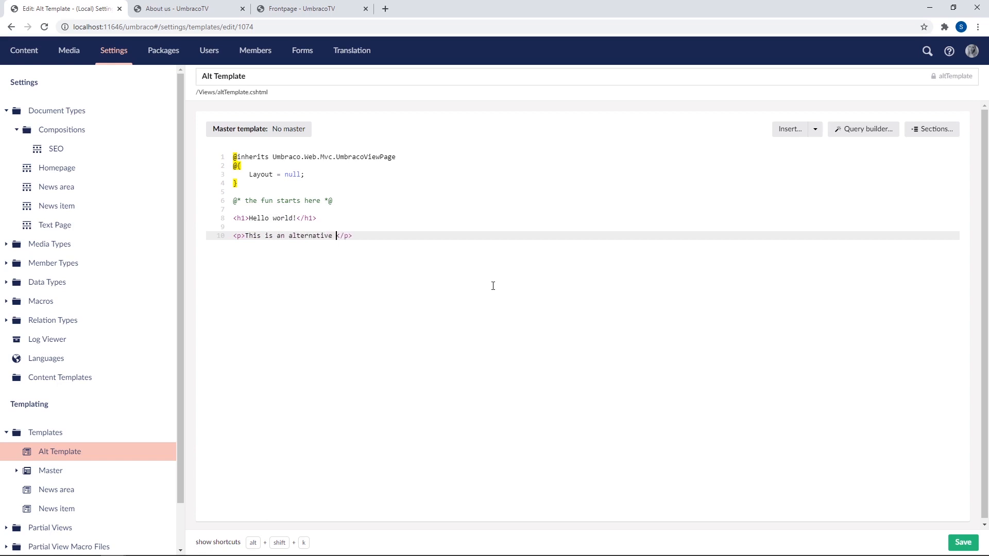
type("template.")
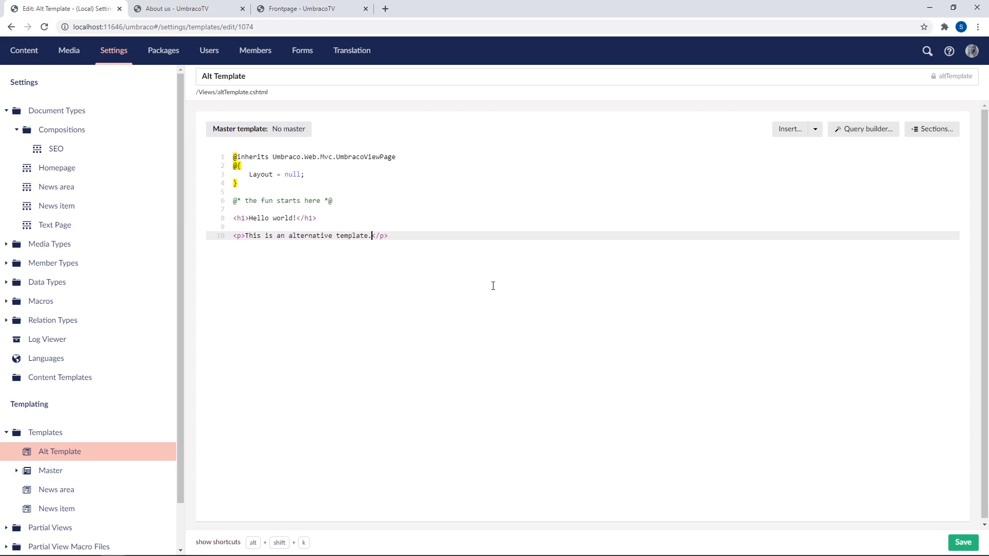
mouse_move(964, 543)
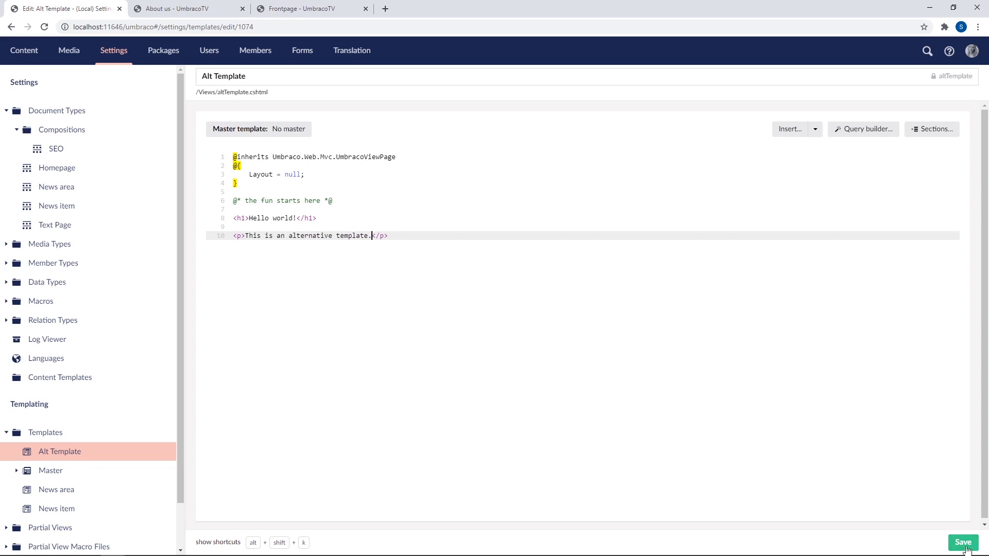
left_click(962, 543)
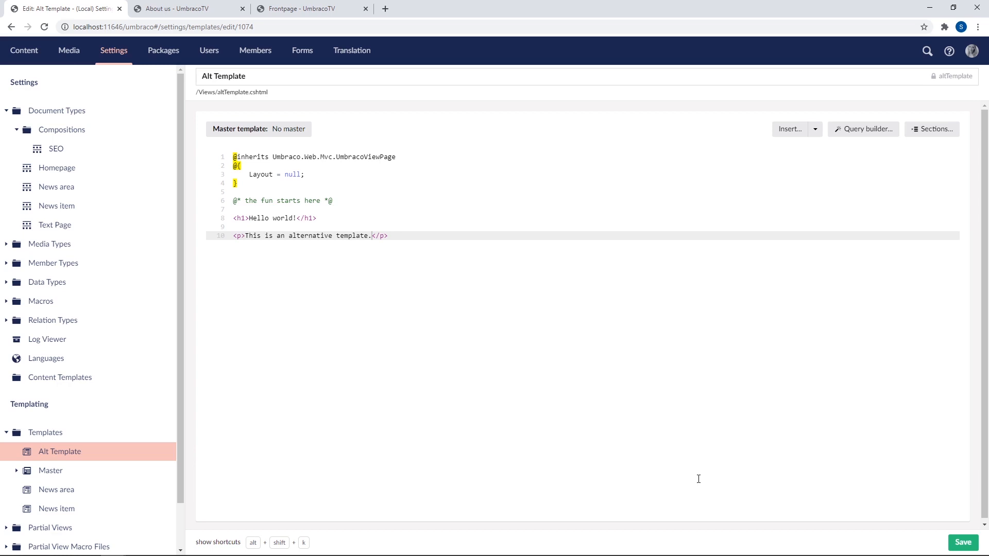
mouse_move(341, 324)
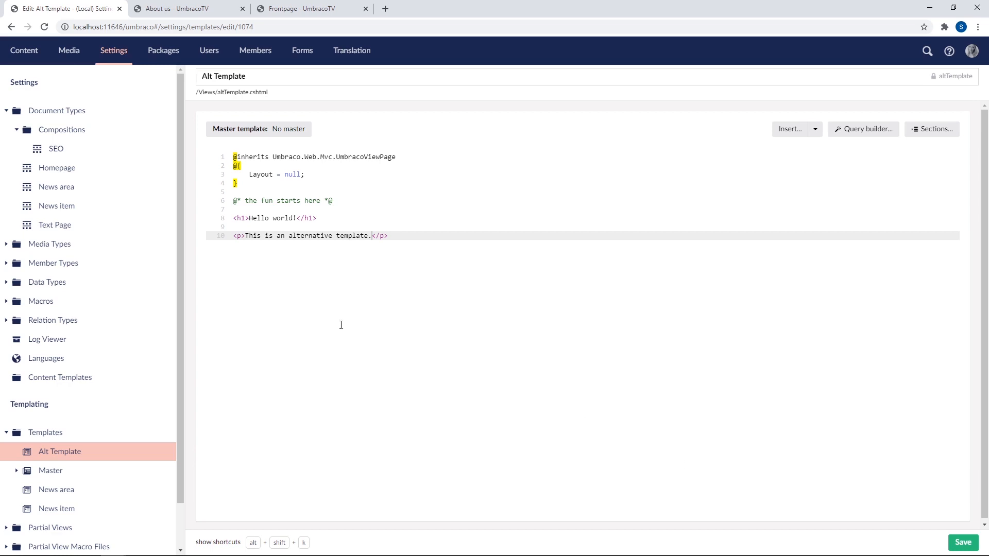
mouse_move(447, 263)
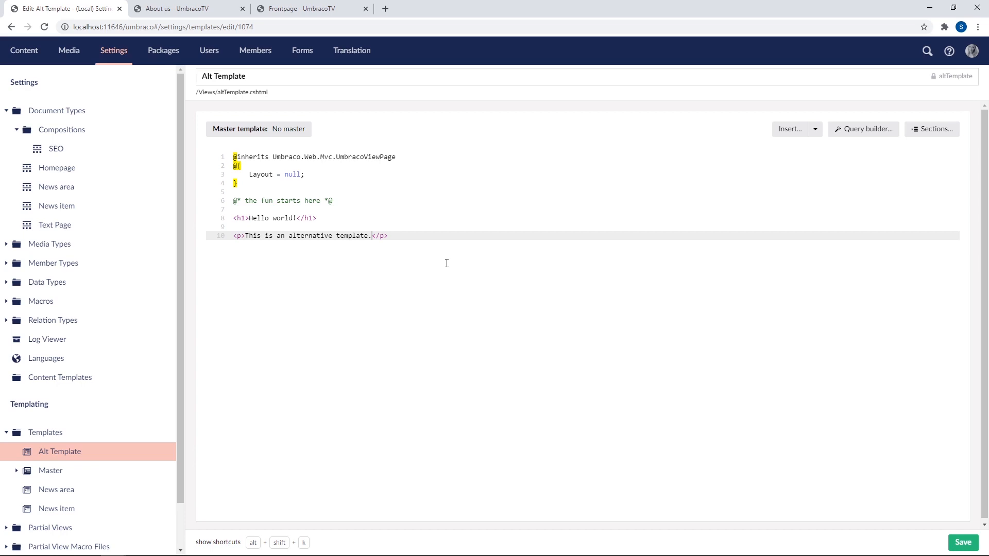
mouse_move(170, 282)
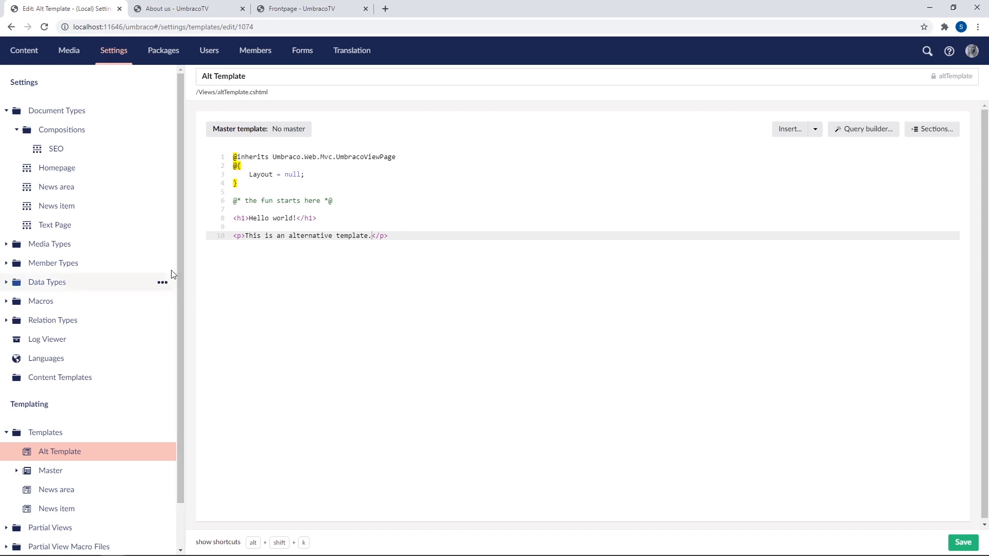
Step: Show the allowed templates of the Text Page document type, listing only Text Page
left_click(54, 224)
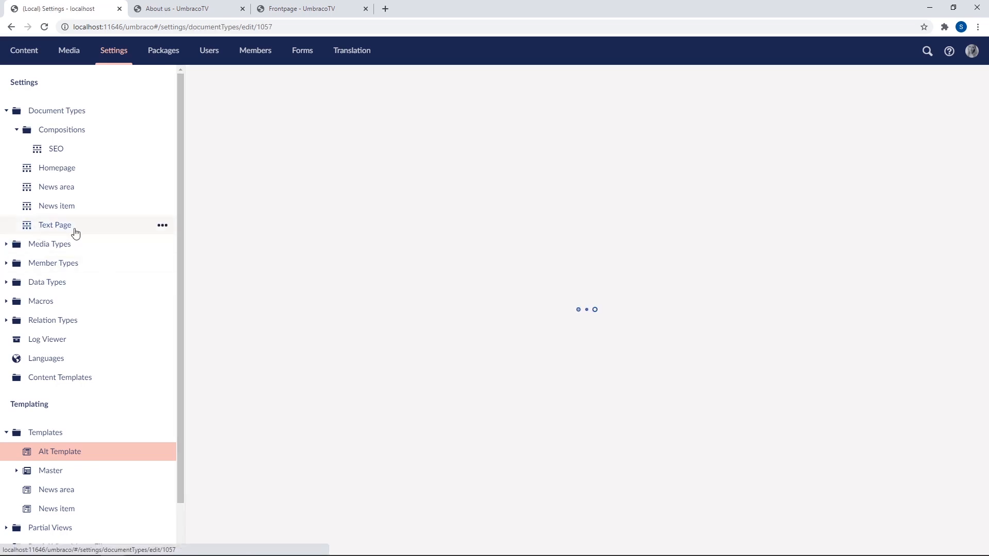
left_click(54, 224)
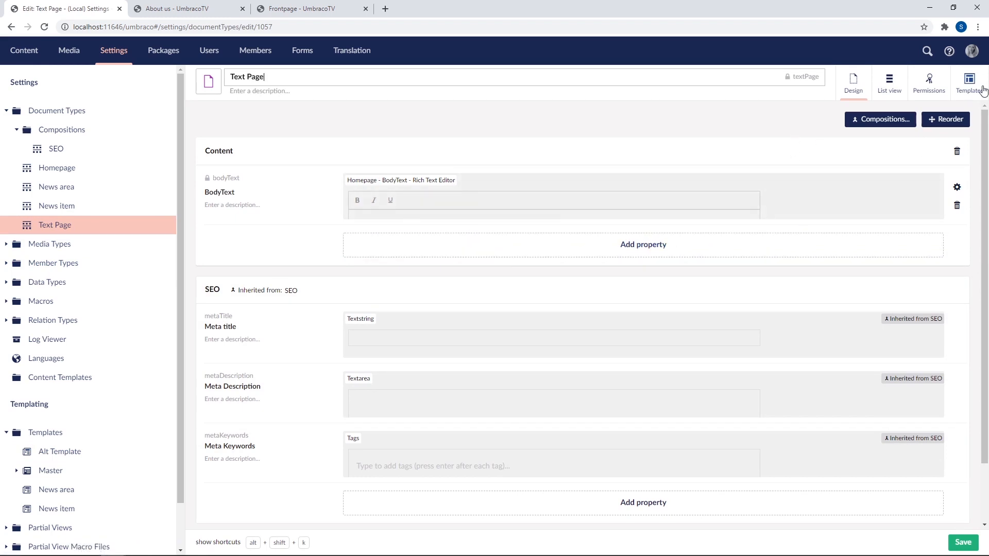
left_click(969, 83)
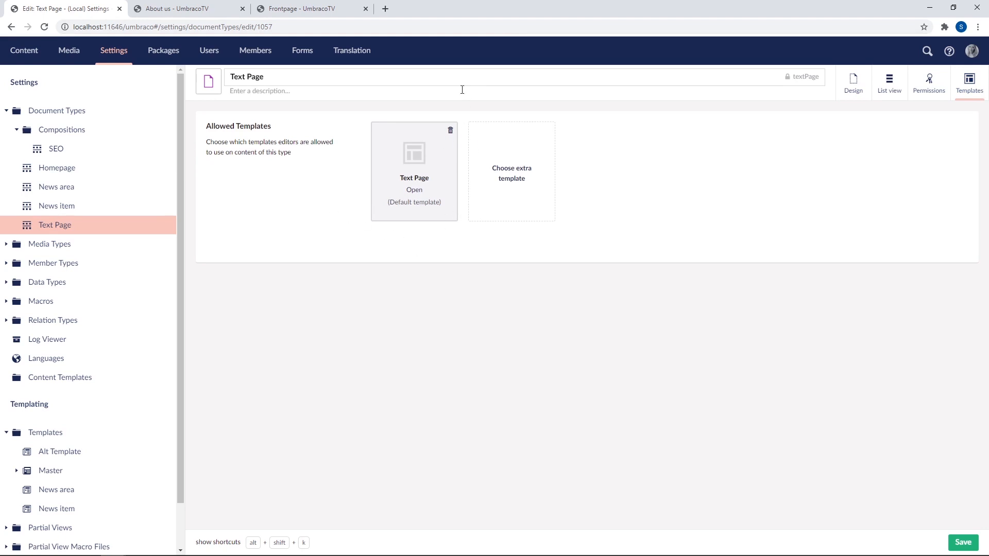
mouse_move(408, 246)
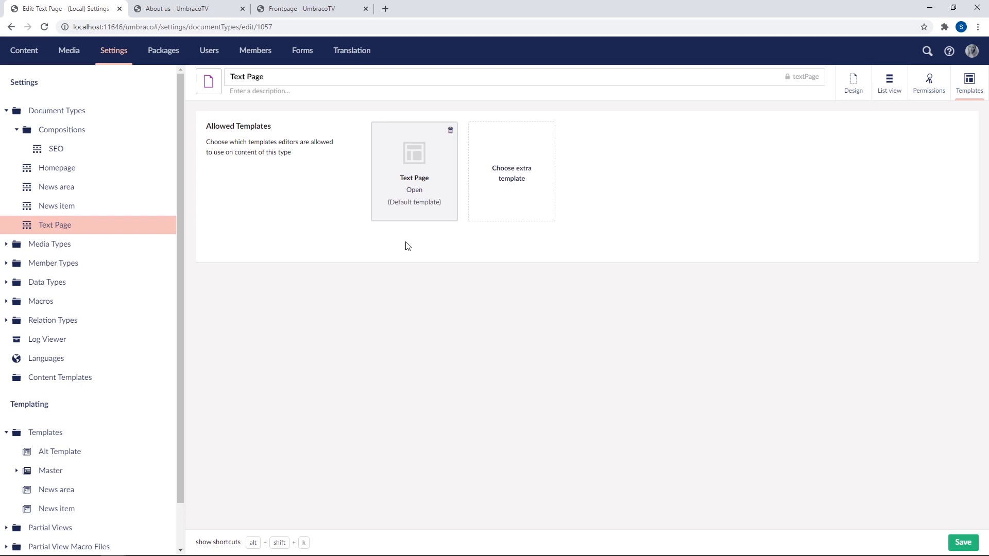
mouse_move(518, 234)
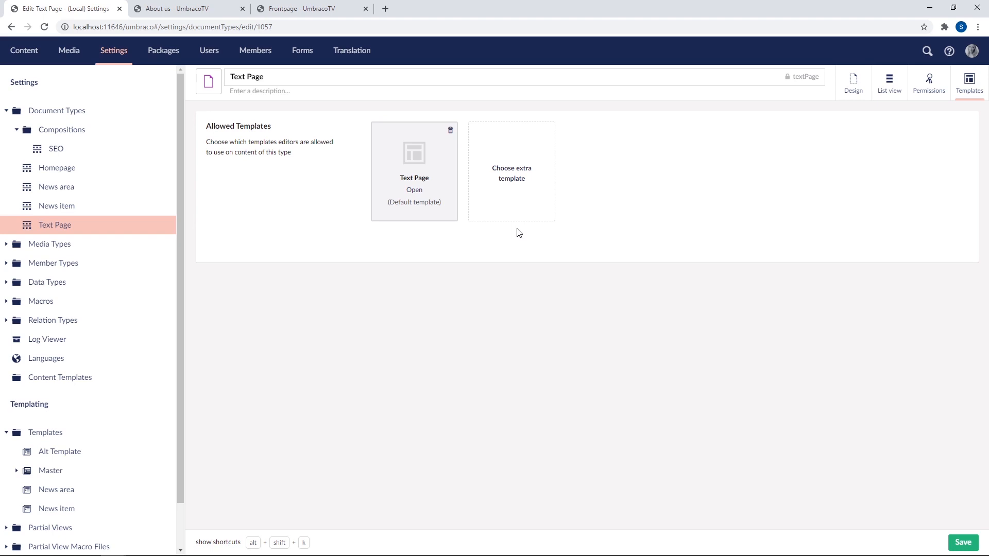
mouse_move(586, 301)
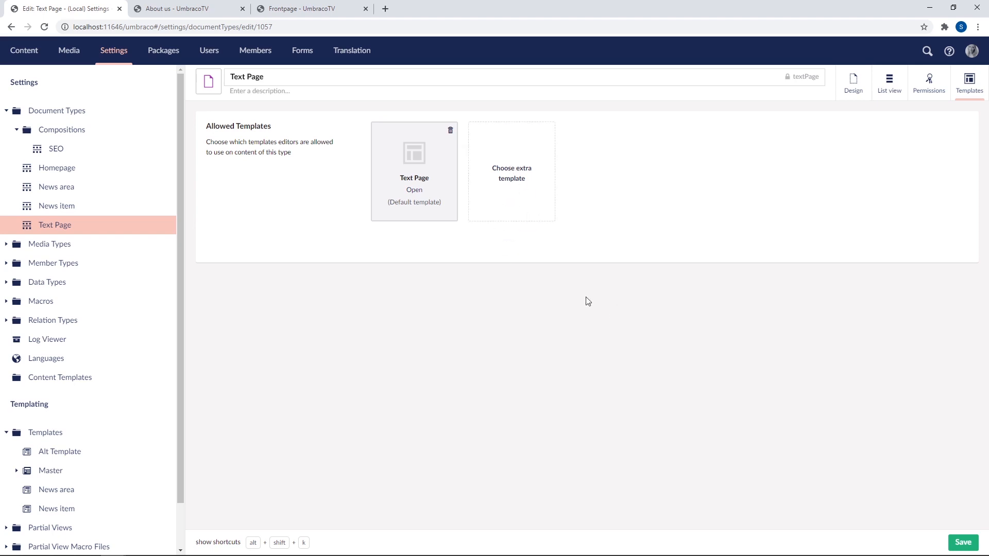
Step: Add Alt Template as an extra allowed template for Text Page and save the document type
left_click(512, 173)
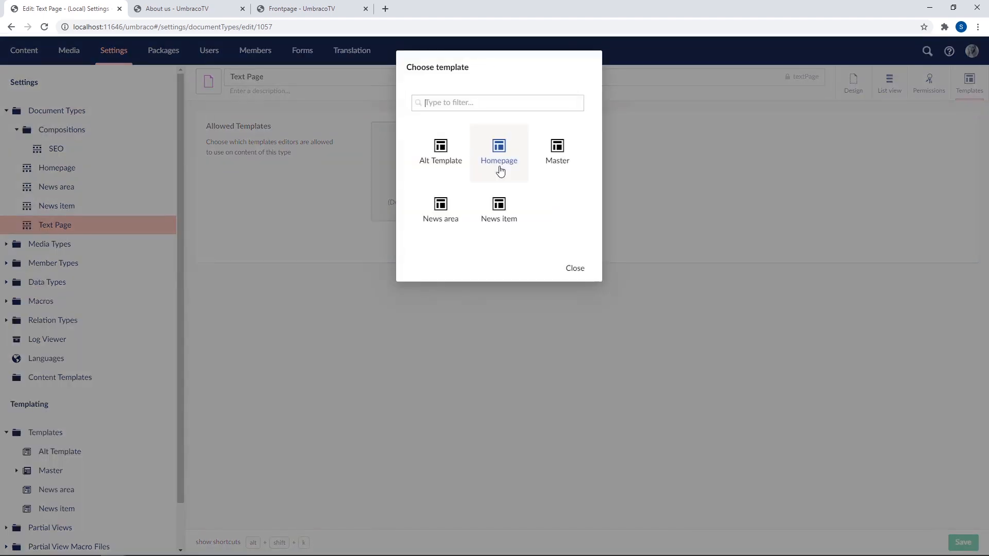
left_click(440, 152)
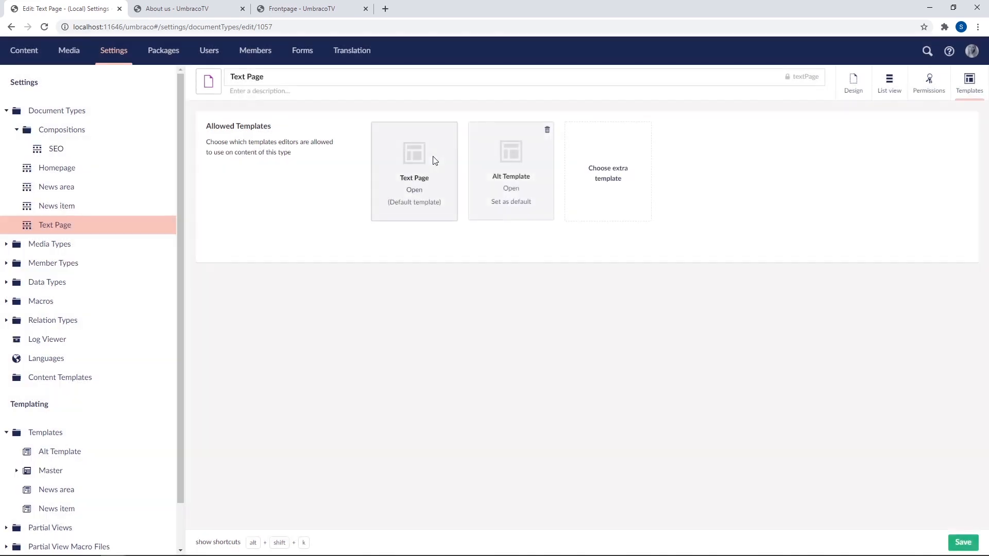
left_click(963, 543)
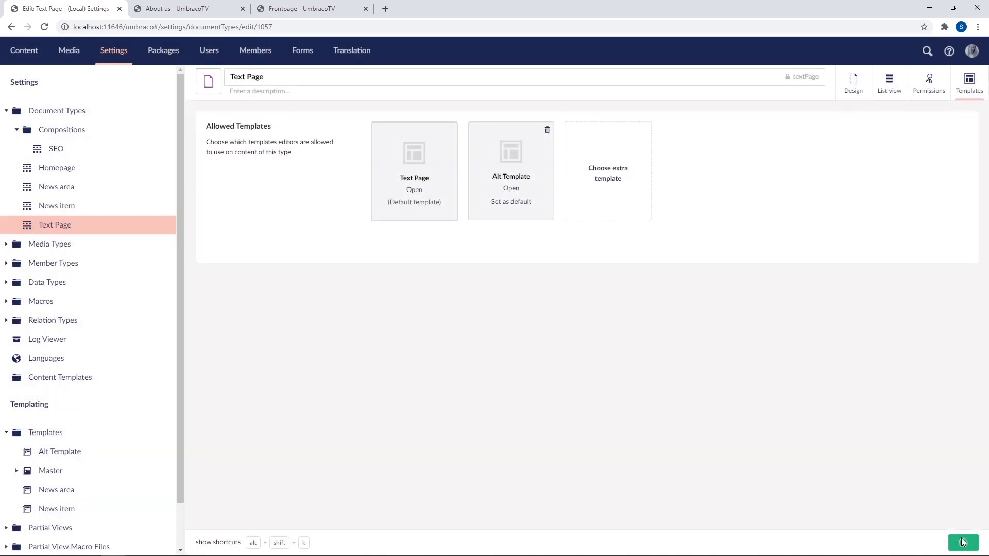
left_click(963, 543)
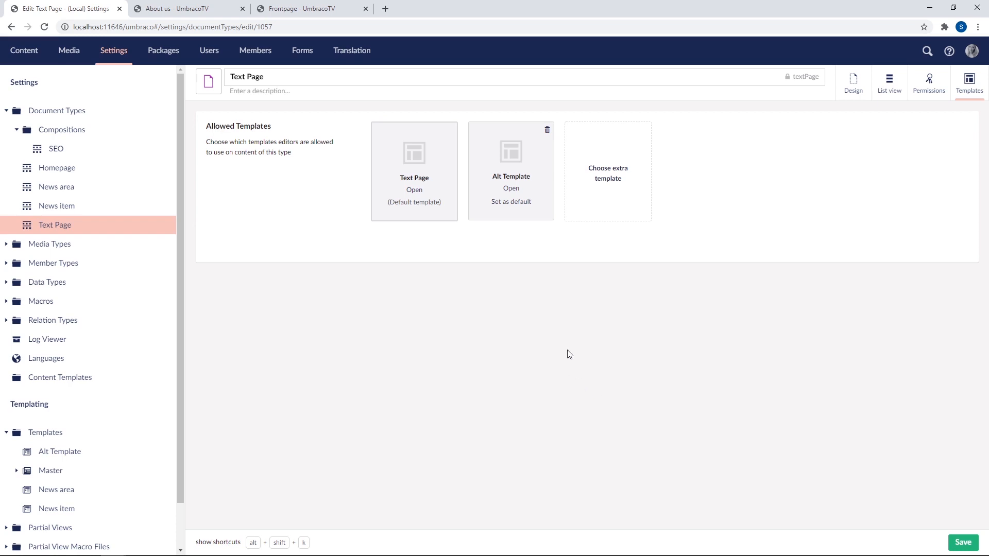
left_click(24, 50)
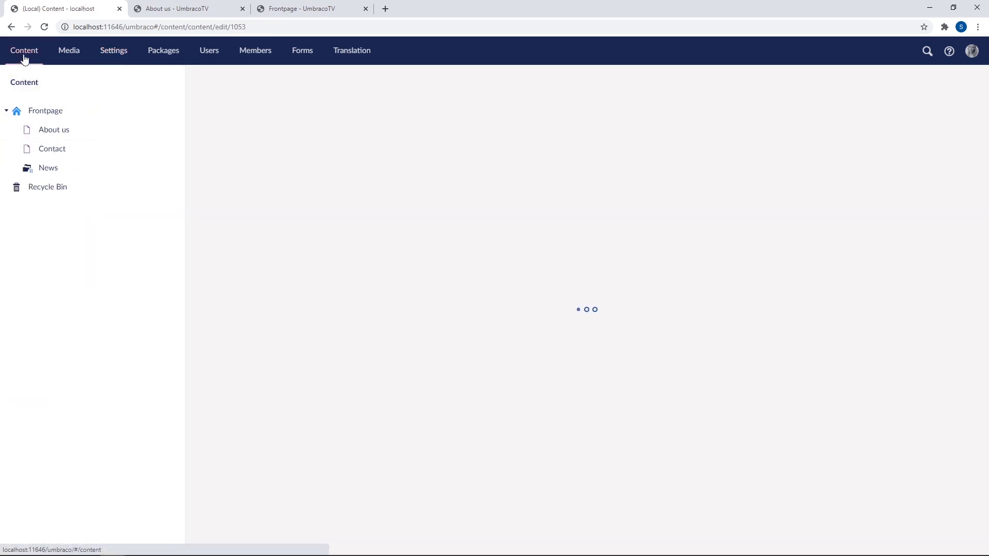
Step: Select About us under Frontpage and view its Info, showing the Text Page template
left_click(45, 110)
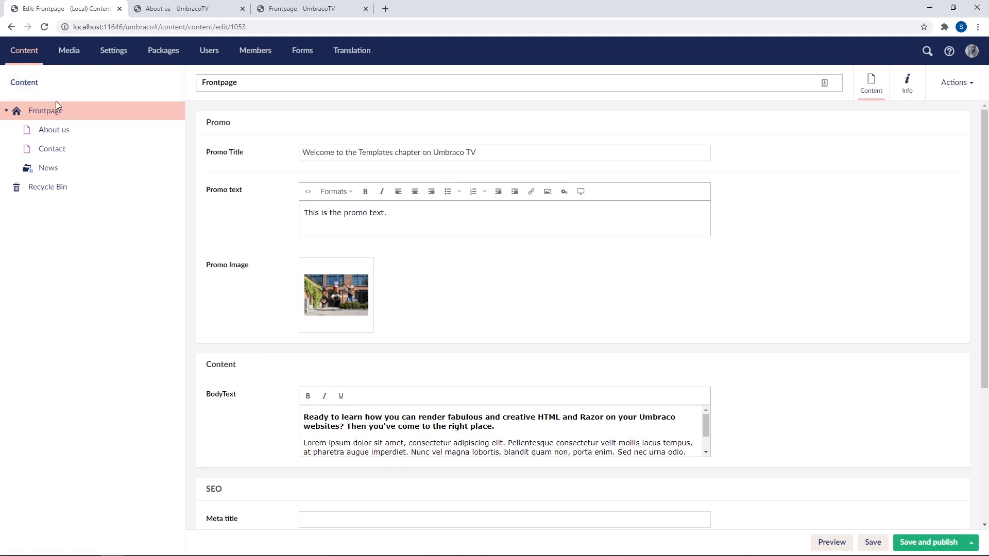
mouse_move(70, 200)
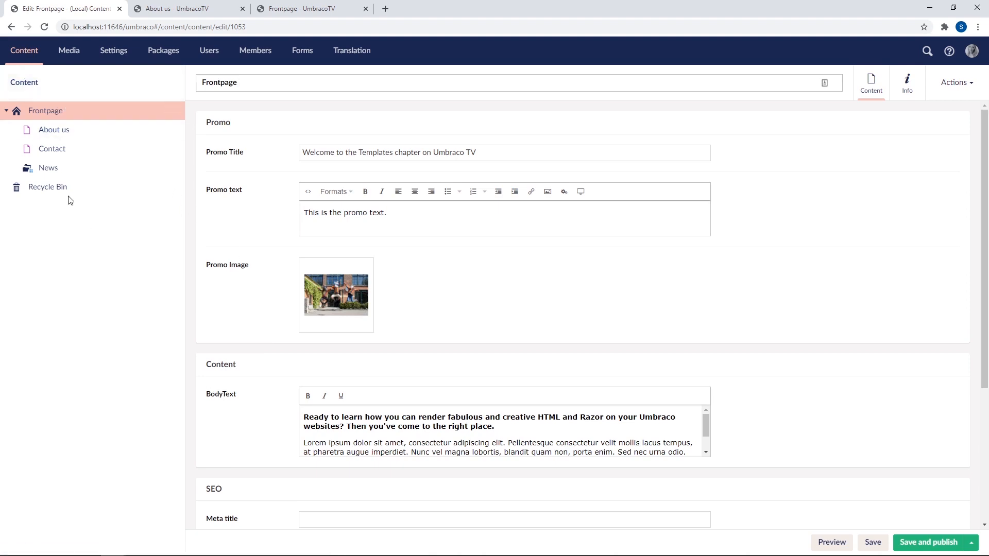
left_click(55, 130)
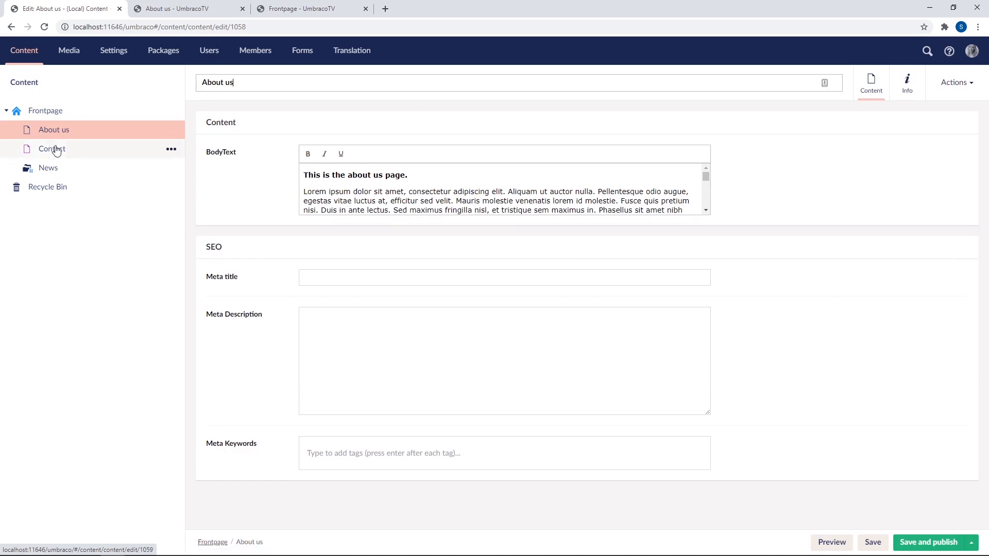
mouse_move(60, 156)
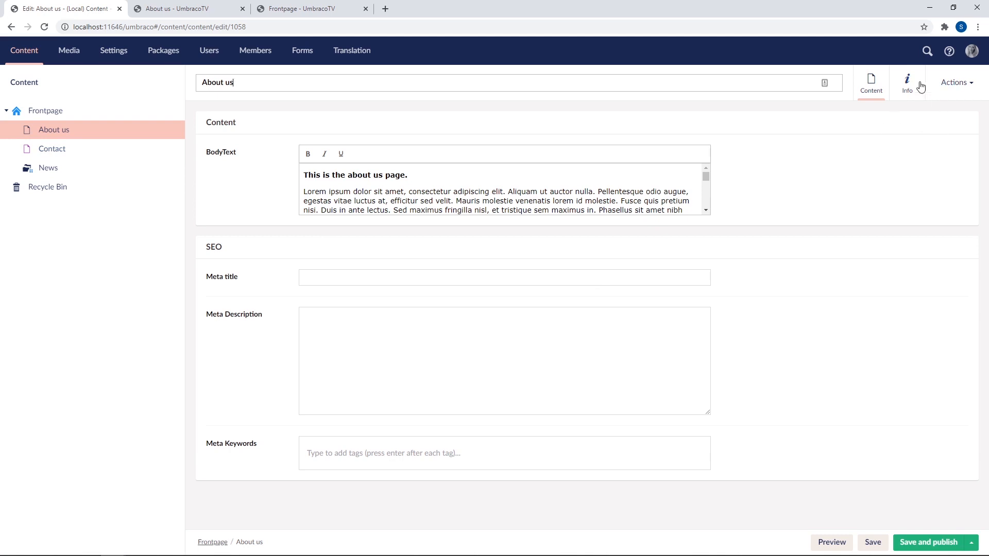
left_click(907, 83)
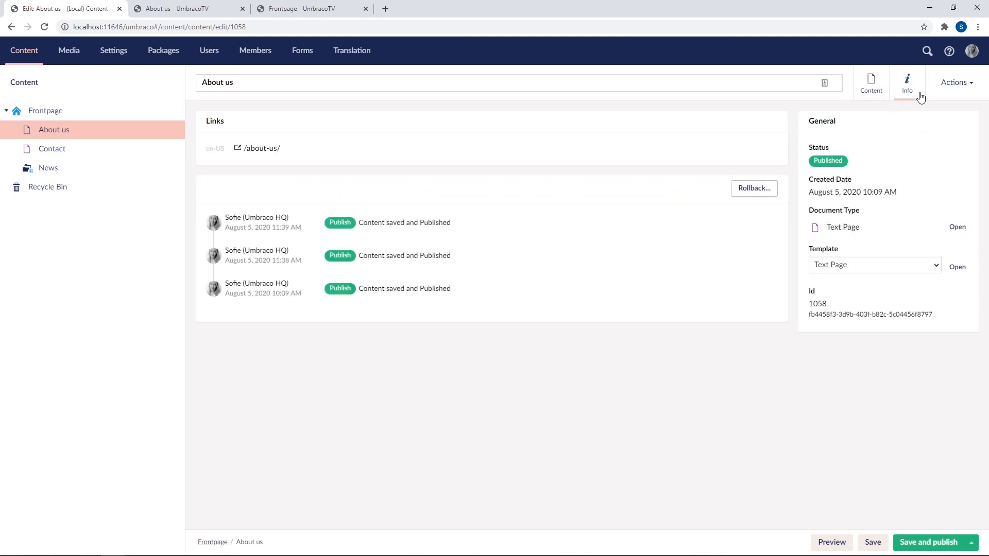
mouse_move(848, 240)
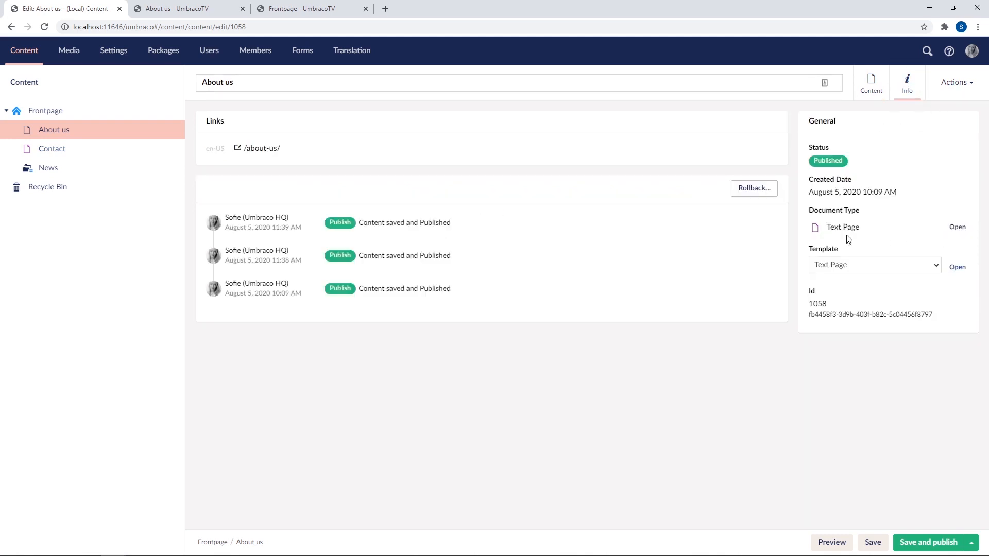
left_click(874, 264)
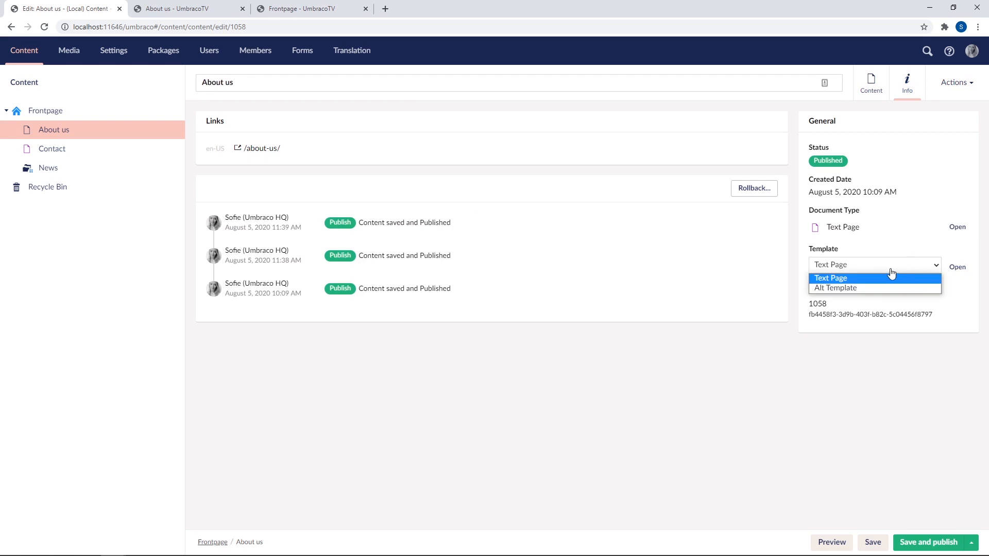
mouse_move(820, 282)
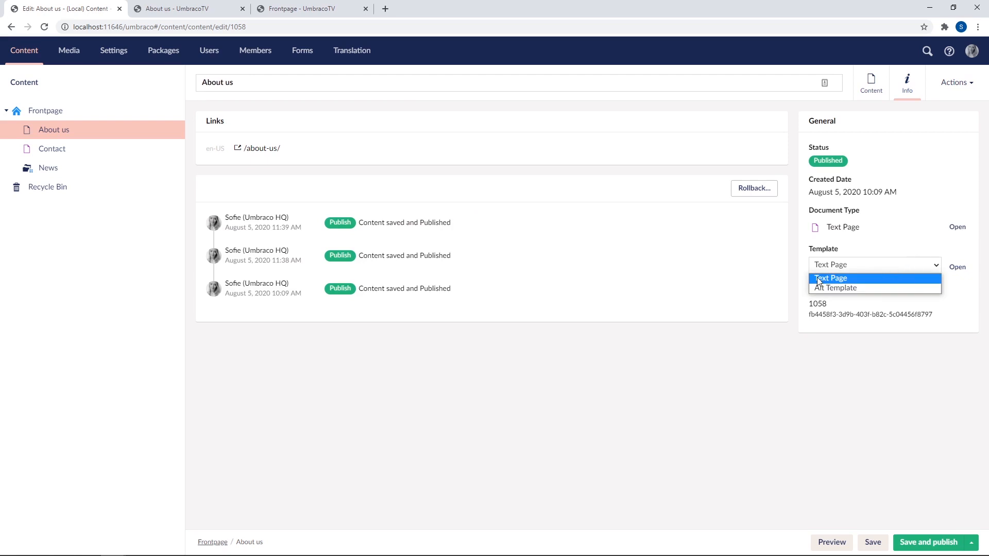
mouse_move(883, 287)
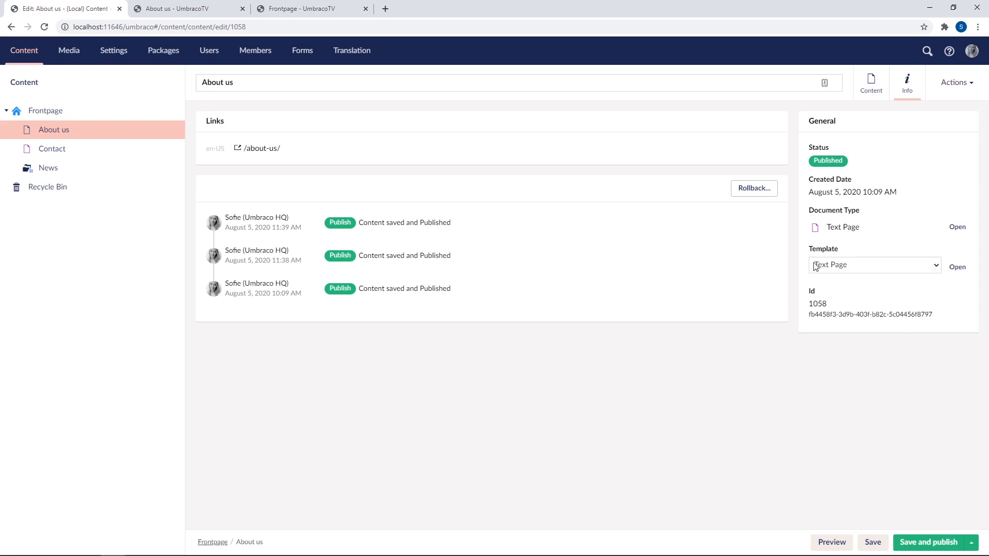
mouse_move(882, 271)
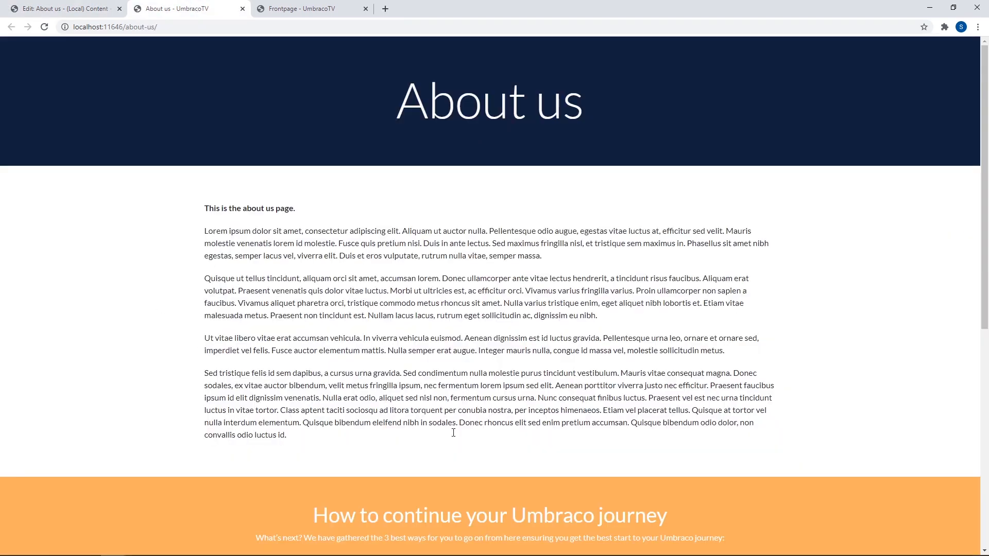
mouse_move(175, 220)
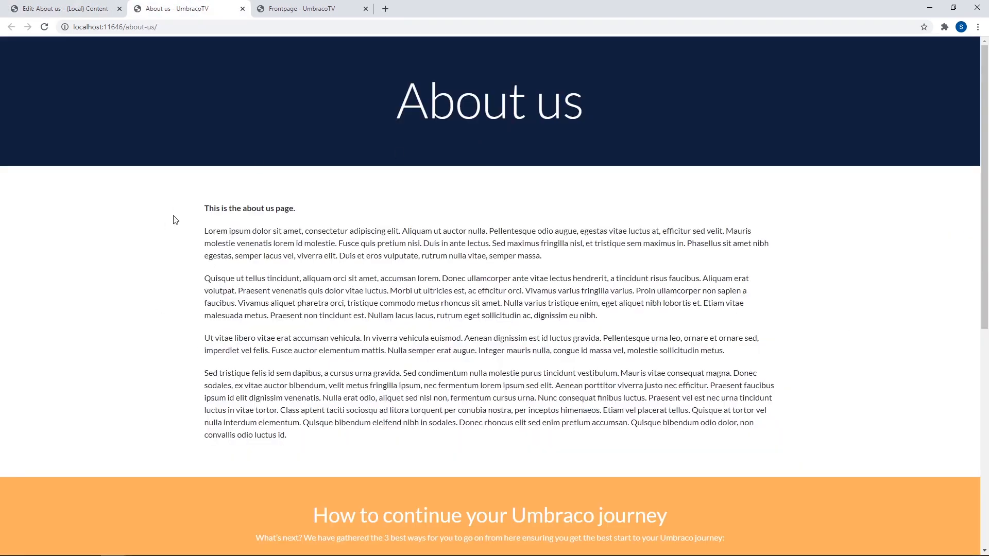
left_click(63, 8)
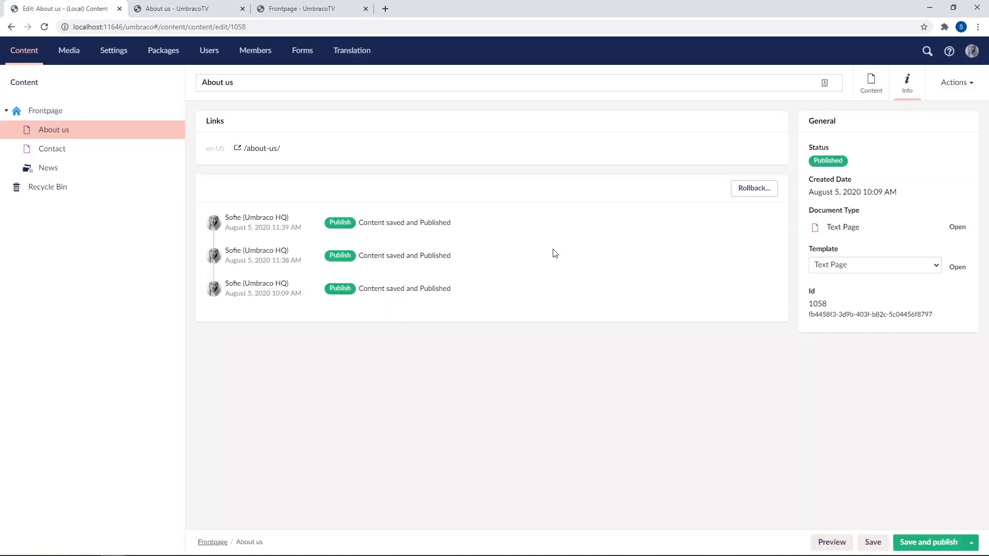
Step: Set the page's template to Alt Template, save and publish, and view the live page
left_click(874, 264)
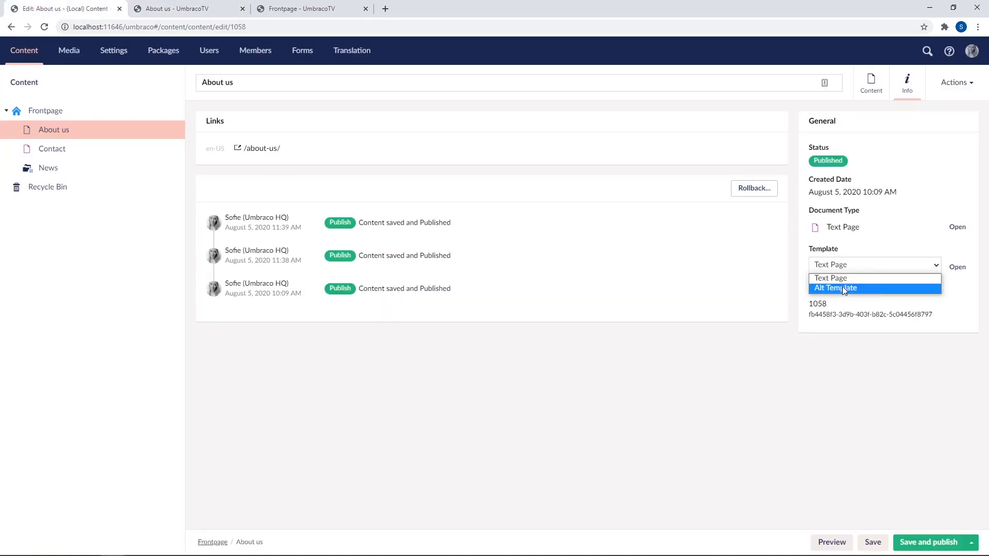
left_click(834, 289)
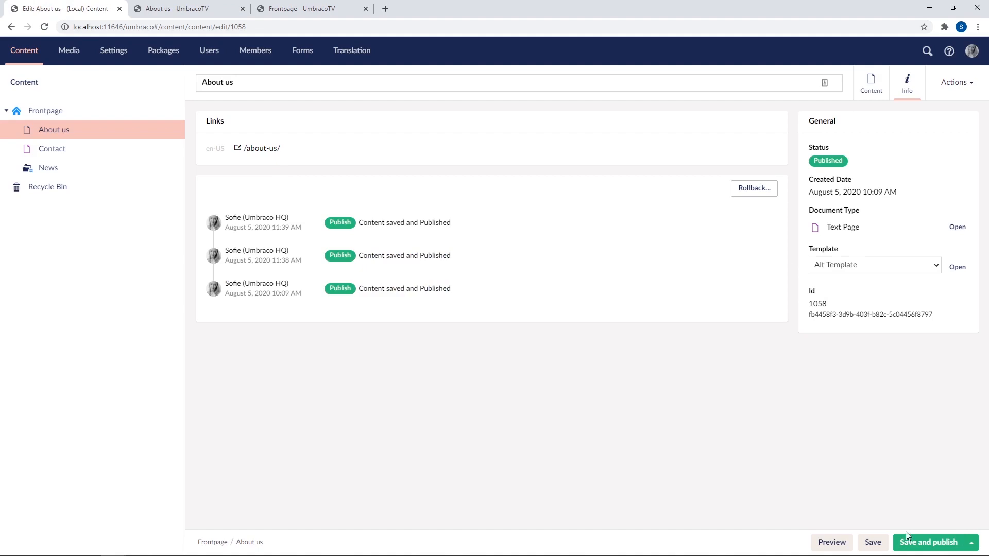
left_click(934, 543)
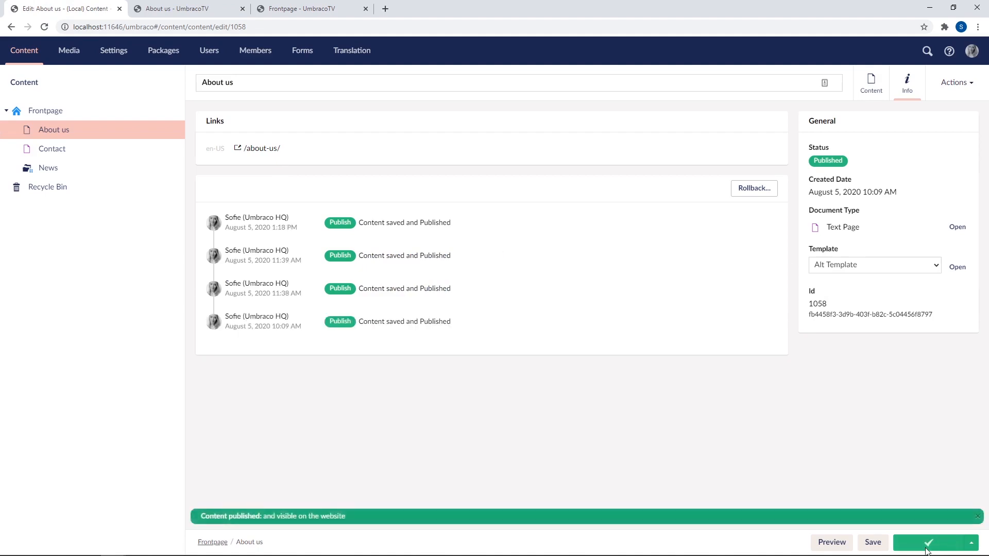
left_click(187, 8)
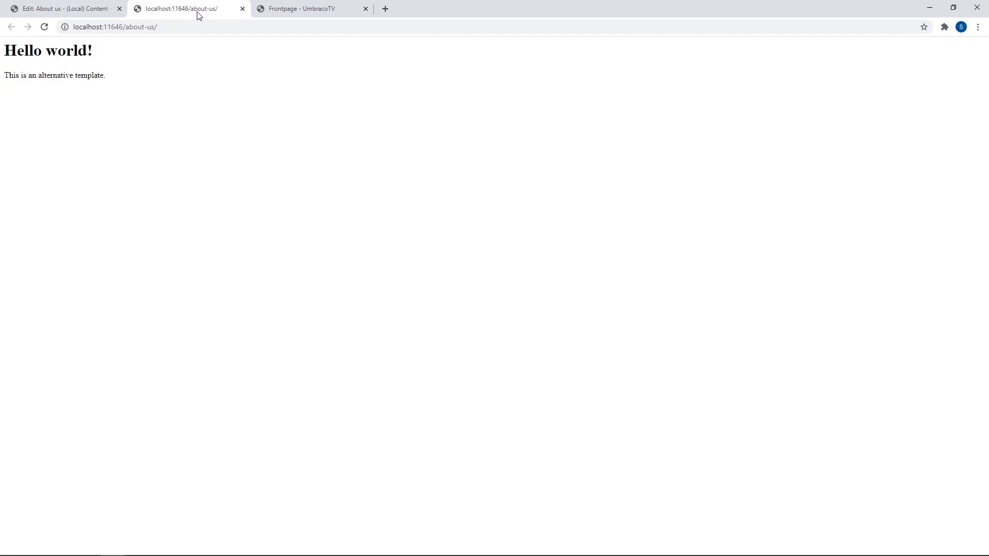
mouse_move(319, 111)
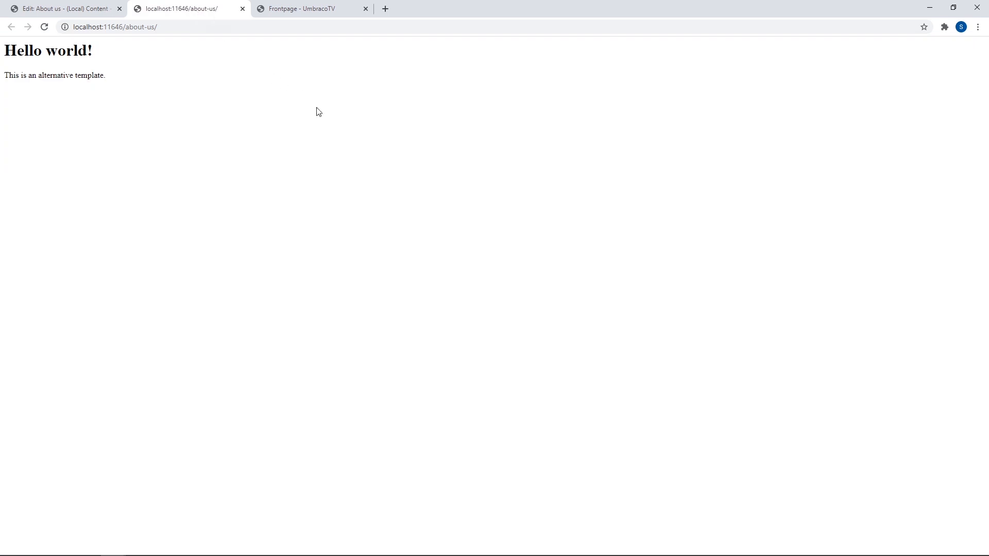
mouse_move(413, 288)
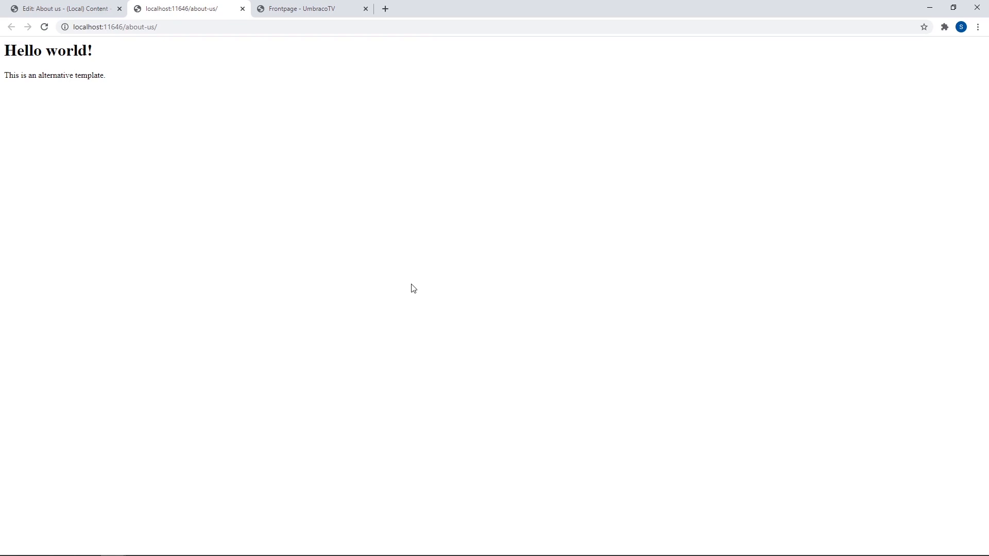
mouse_move(250, 187)
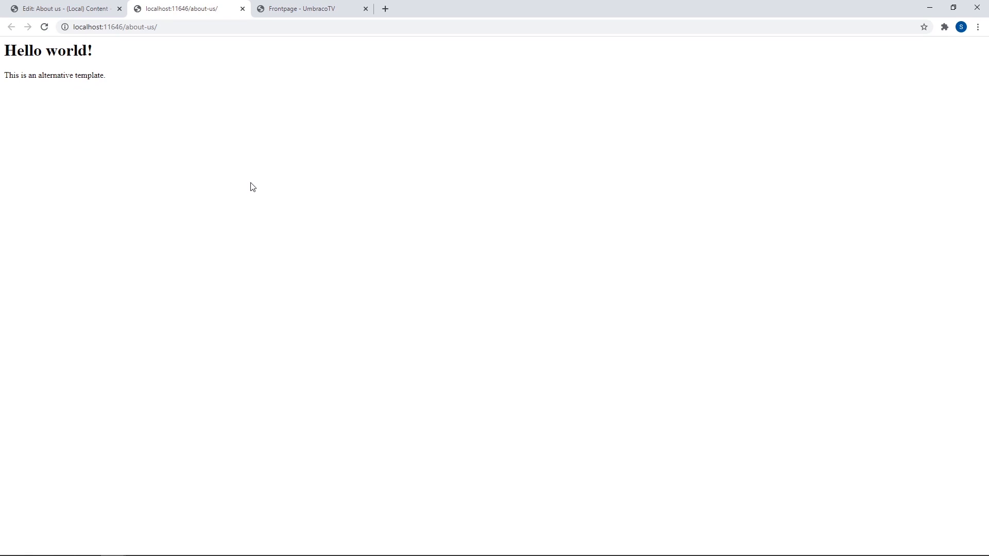
mouse_move(296, 172)
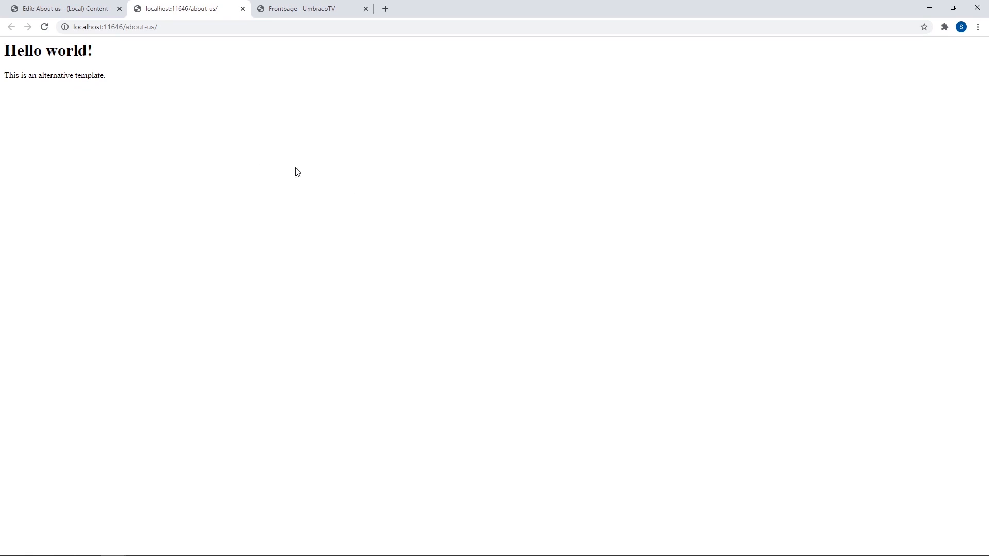
Step: Set the template back to Text Page, save and publish, and reload the live About us page
left_click(62, 8)
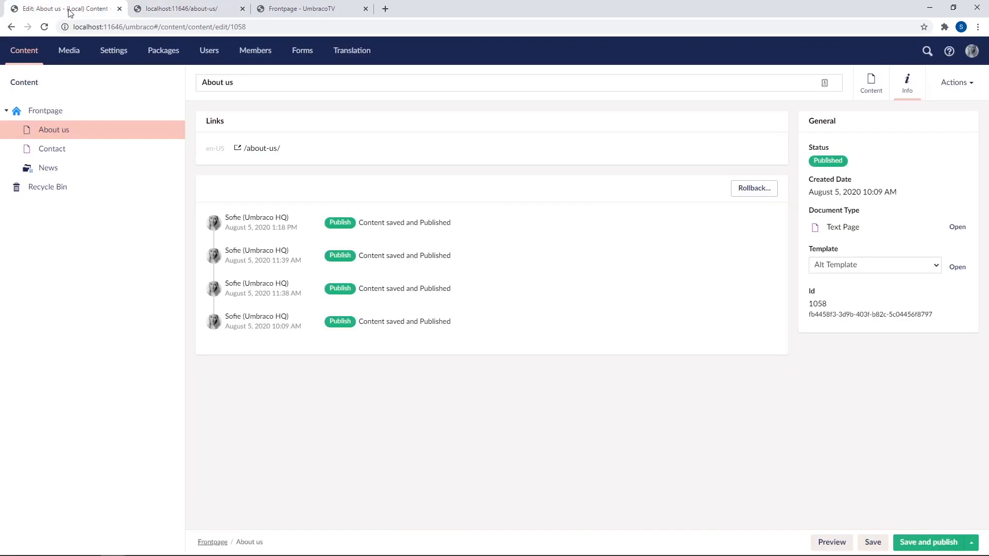
left_click(875, 264)
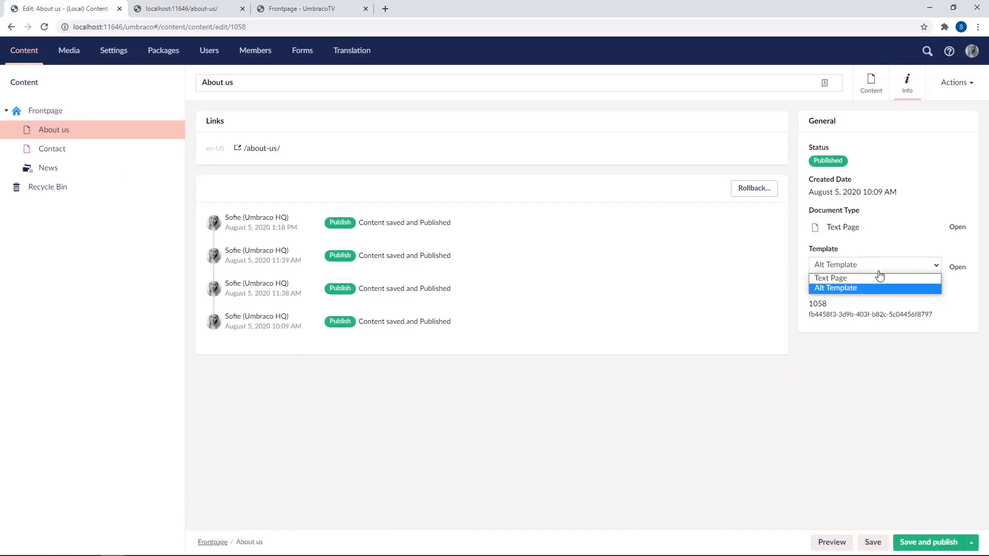
left_click(830, 277)
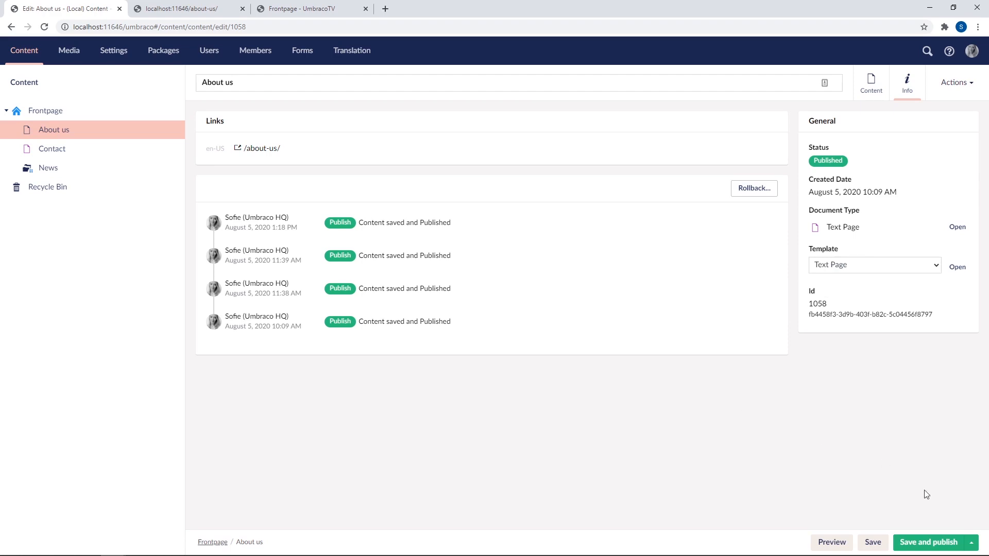
left_click(934, 542)
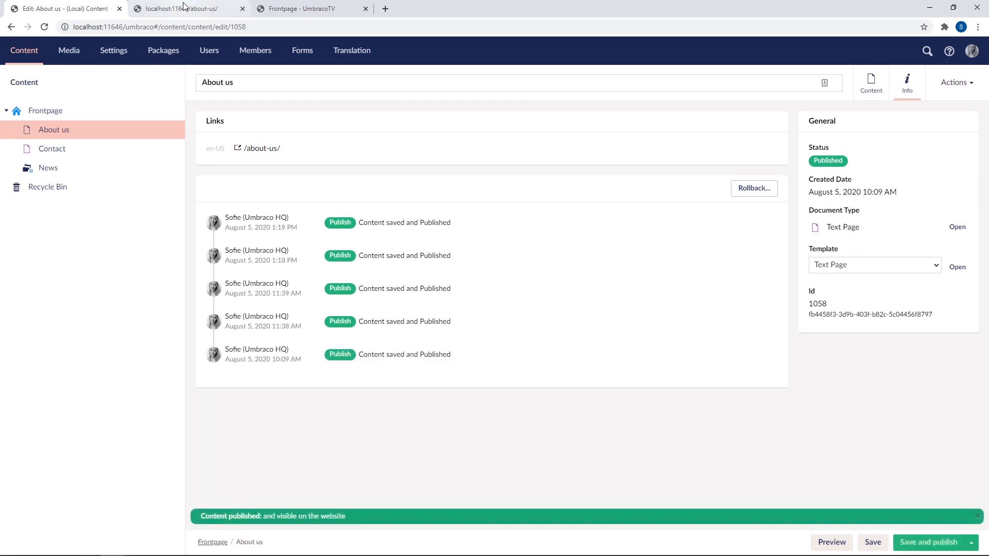
left_click(183, 8)
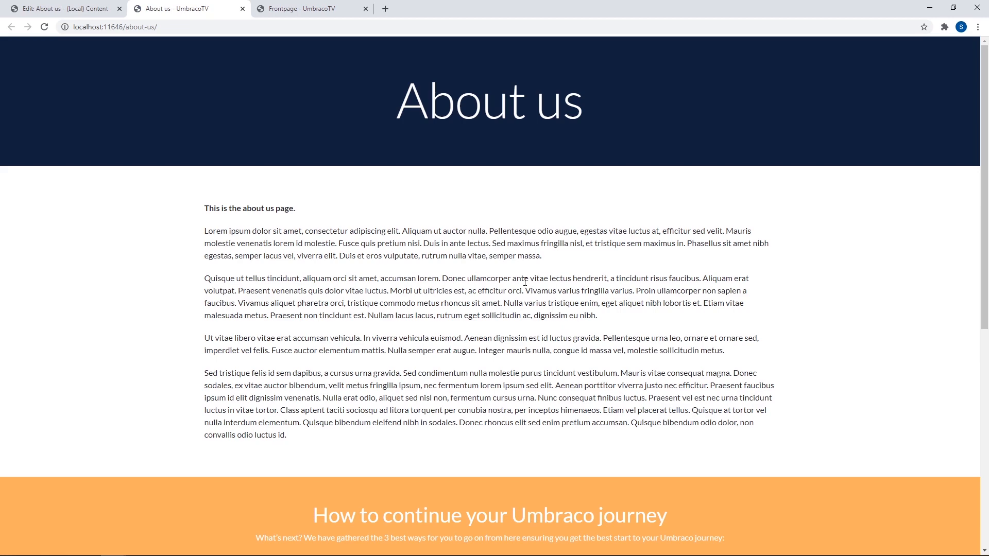
left_click(43, 27)
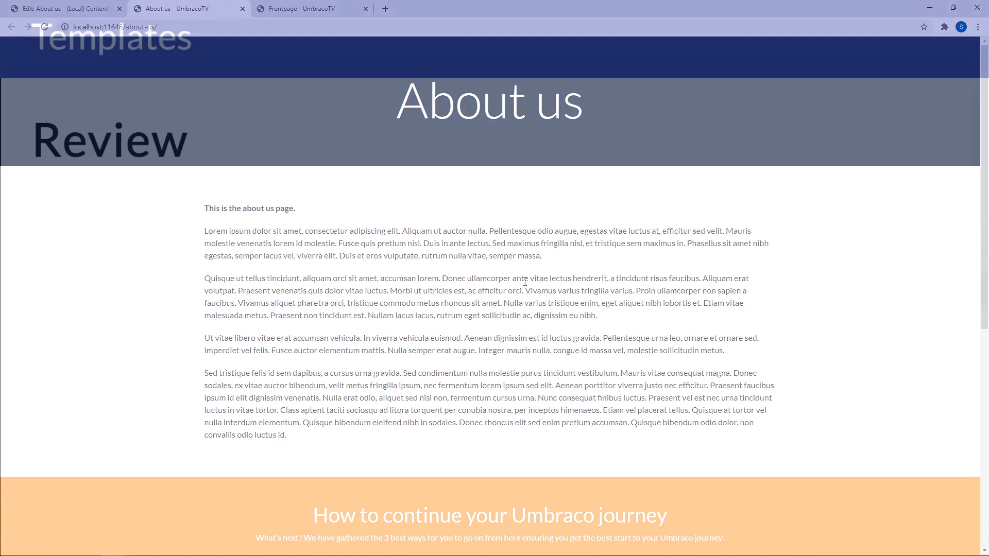